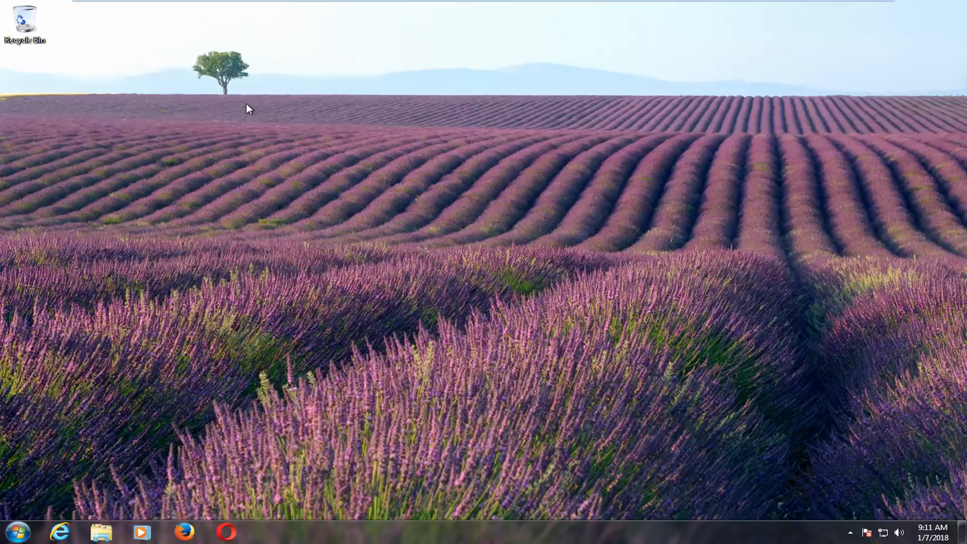
mouse_move(3, 511)
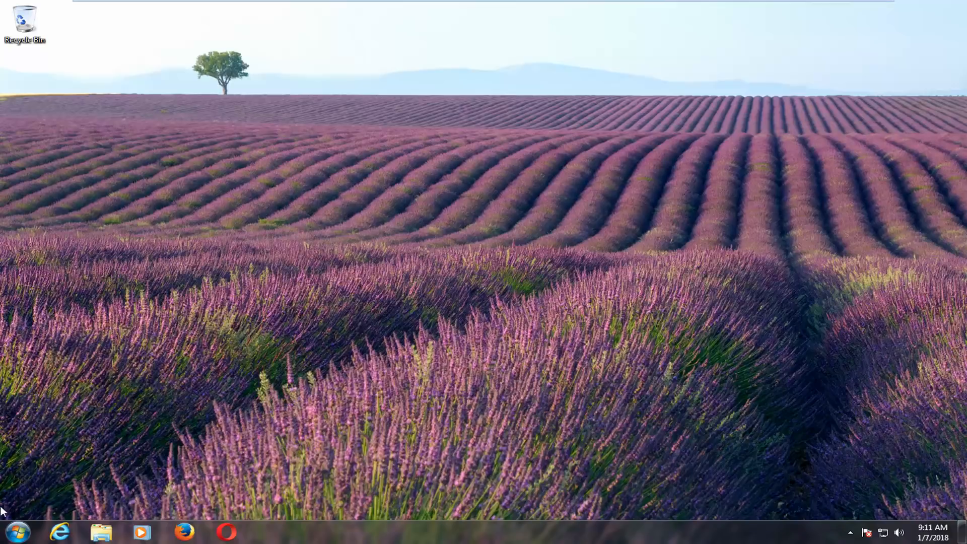
Step: Search the Start menu for 'uninstall'
click(14, 530)
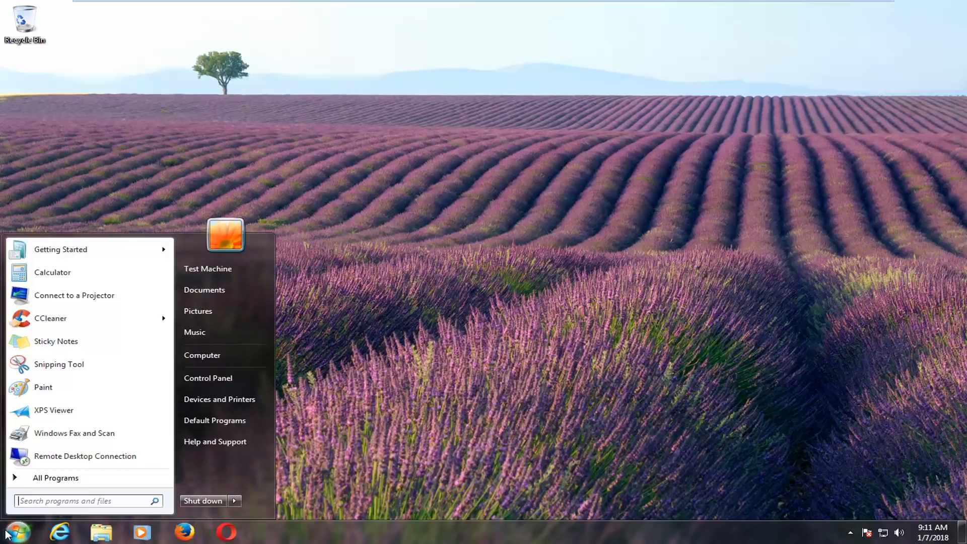
text(uninstall)
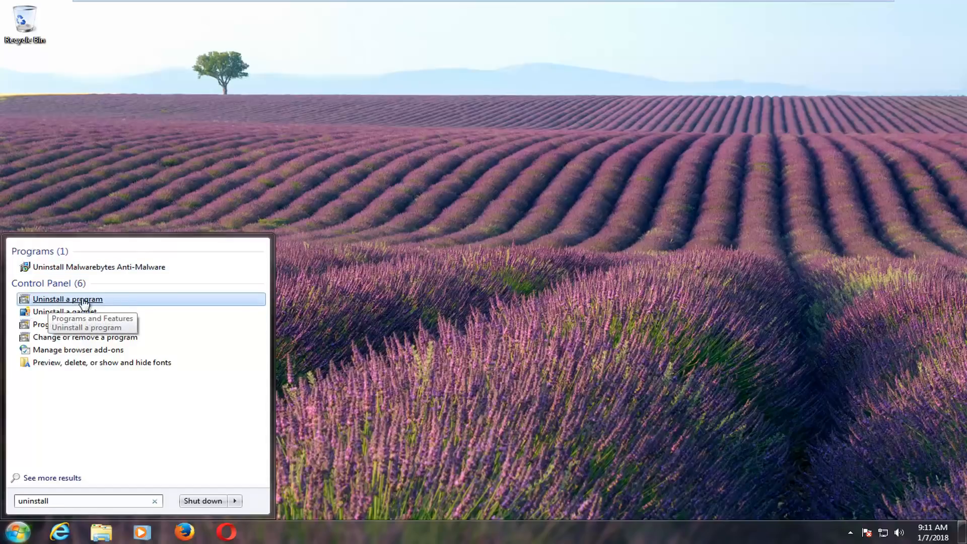
Step: Open Programs and Features and select Malwarebytes Anti-Malware 2.0.4.1028
click(68, 299)
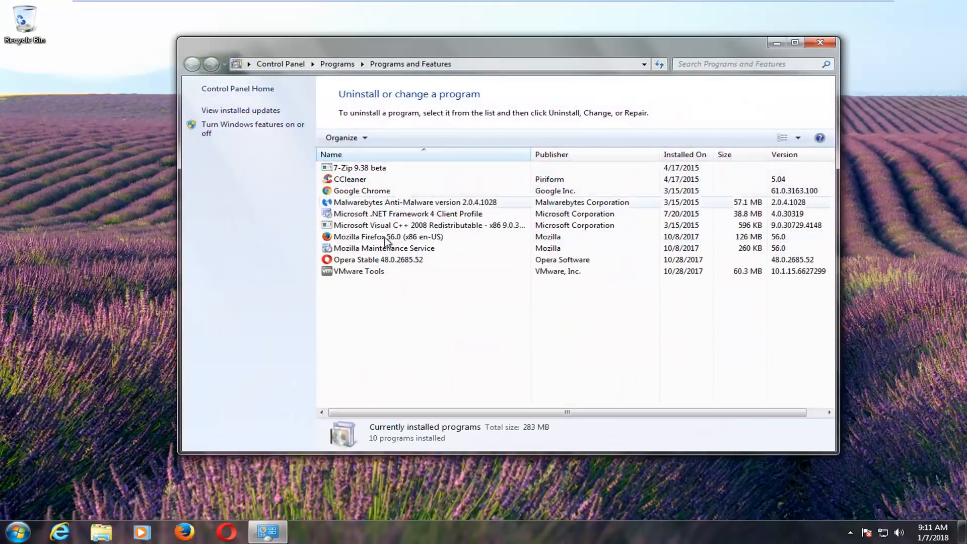
click(378, 259)
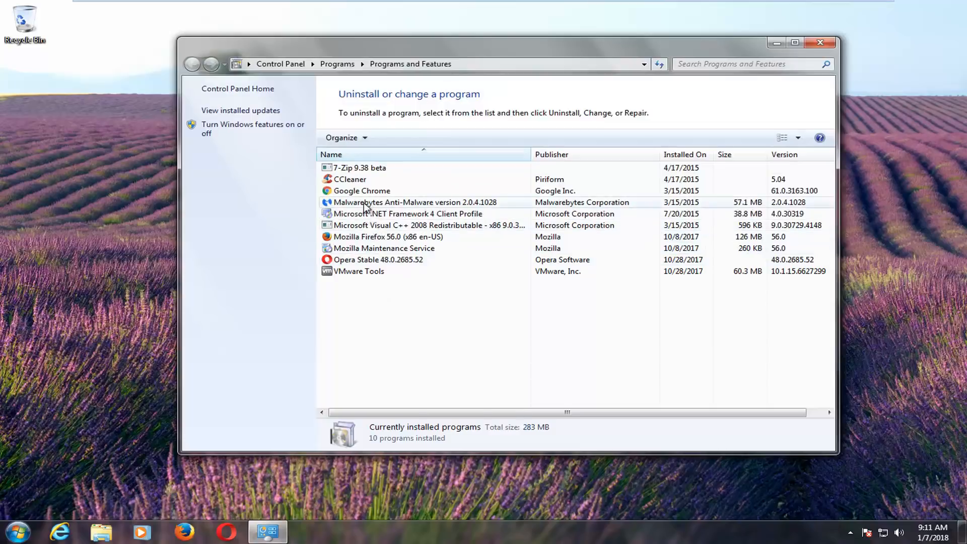
click(415, 201)
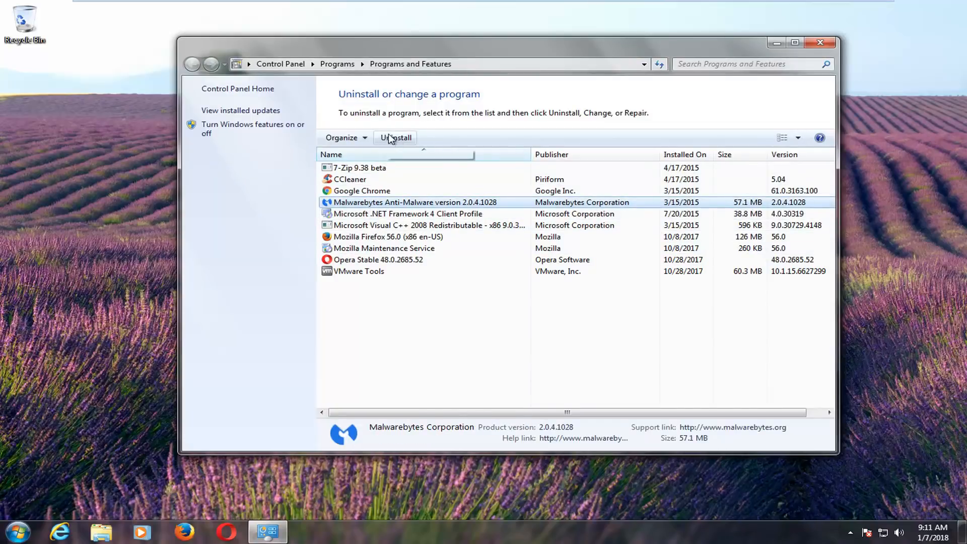
Step: Start uninstalling Malwarebytes Anti-Malware, then decline the confirmation
click(395, 137)
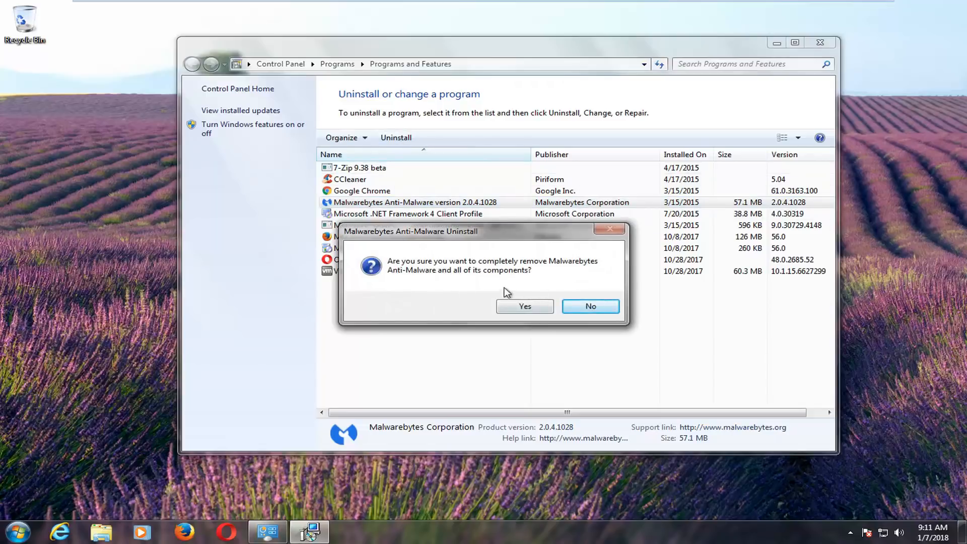
mouse_move(500, 292)
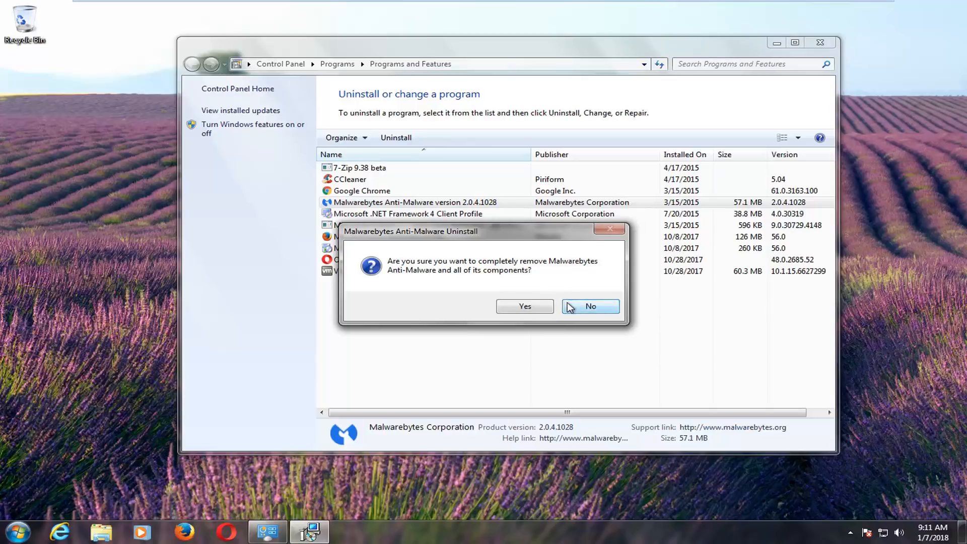
click(588, 306)
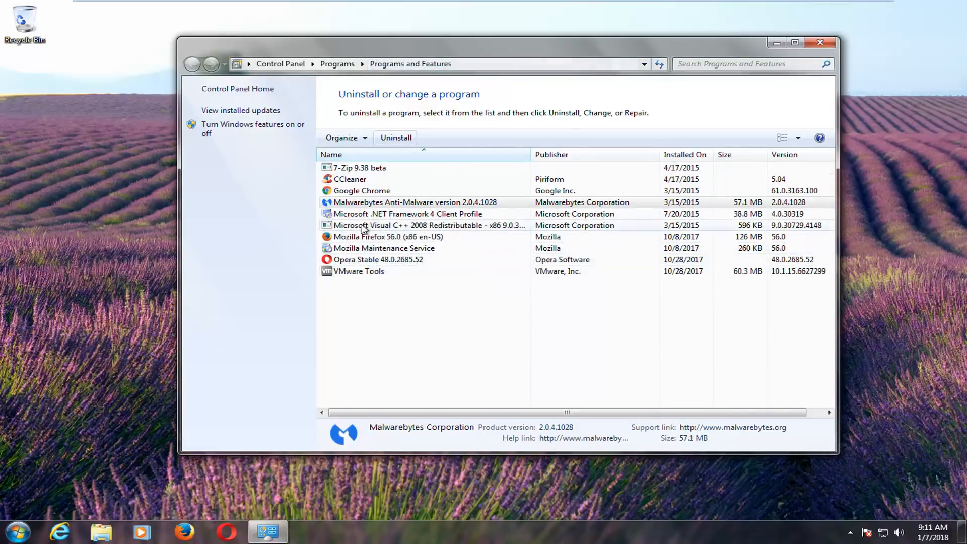
Step: Open the uninstall/repair options for Microsoft .NET Framework 4 Client Profile
click(409, 213)
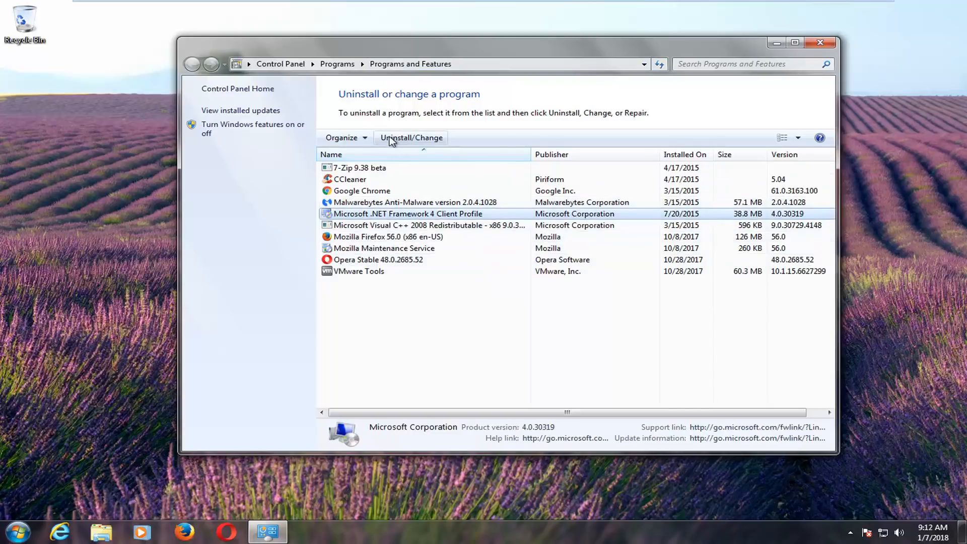
click(411, 138)
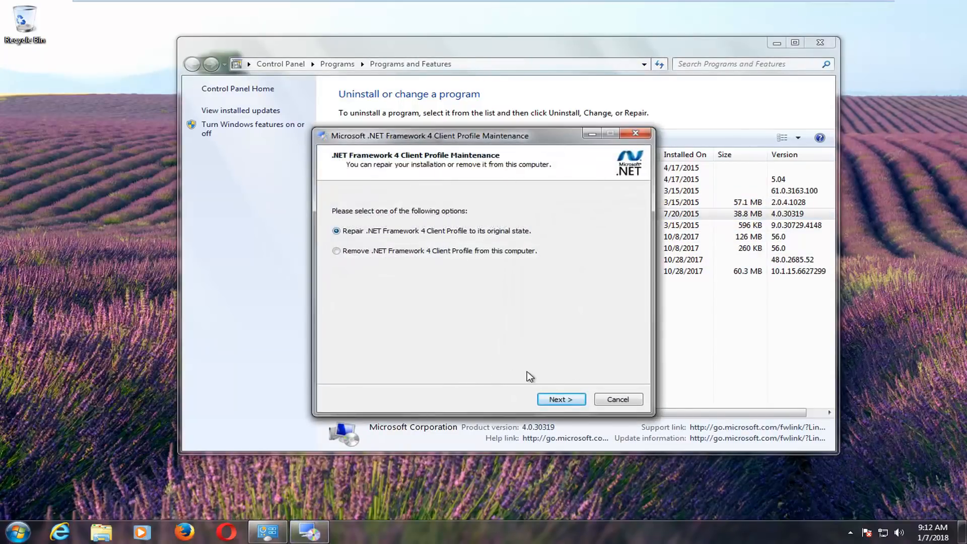
click(617, 398)
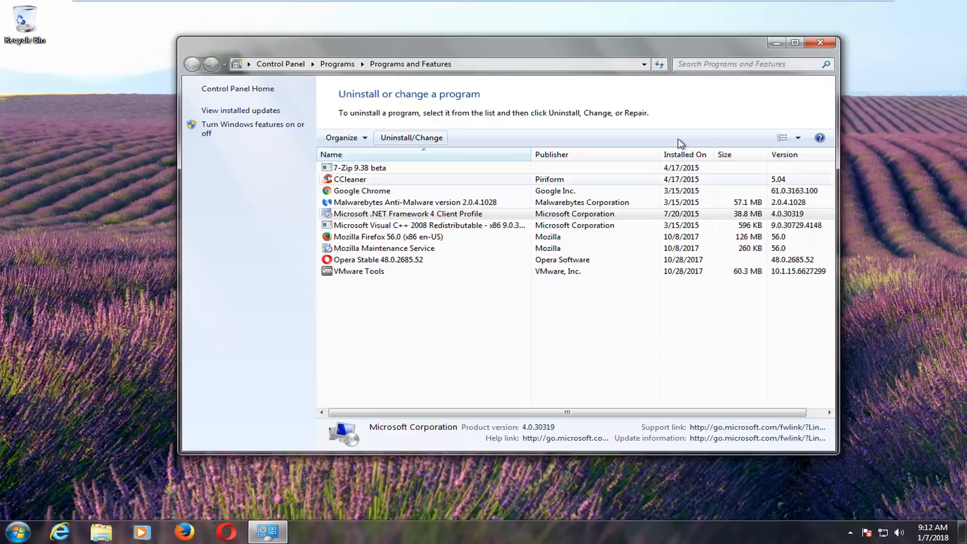
Step: Close the Programs and Features window, leaving the desktop
click(820, 42)
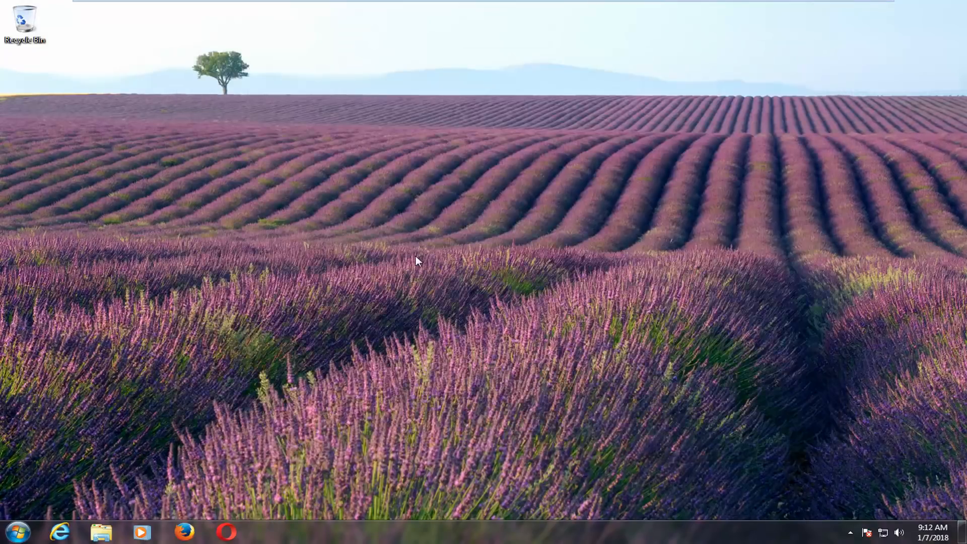